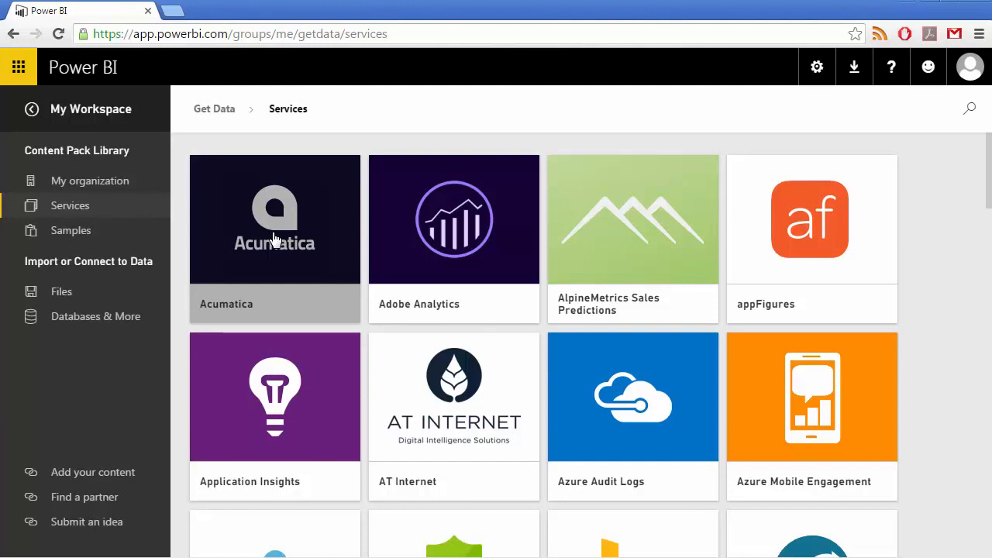
# Select the Acumatica content pack in Get Data > Services and begin connecting to it
pyautogui.click(274, 221)
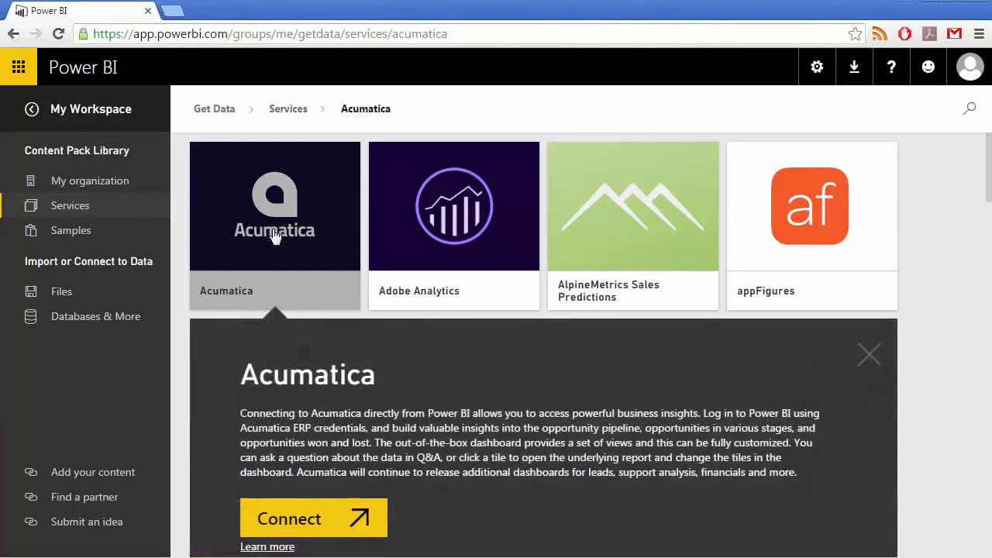
pyautogui.click(313, 518)
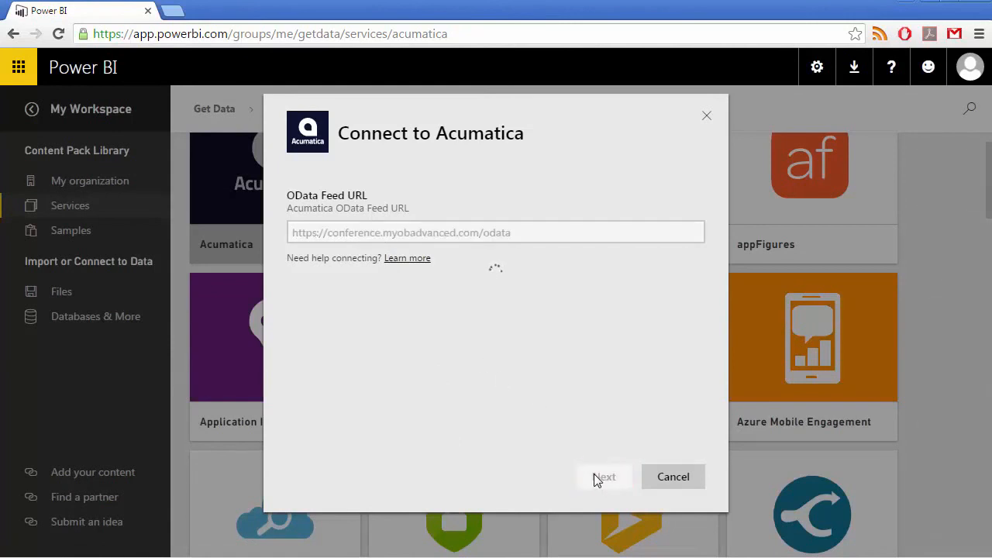
# Accept the OData feed address and sign in to Acumatica using Basic authentication
pyautogui.click(605, 477)
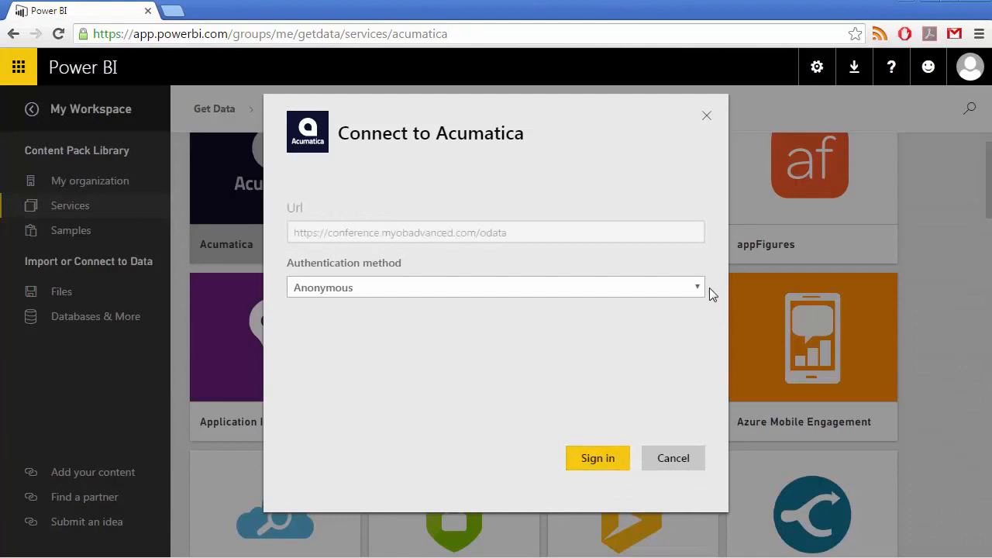
pyautogui.click(496, 287)
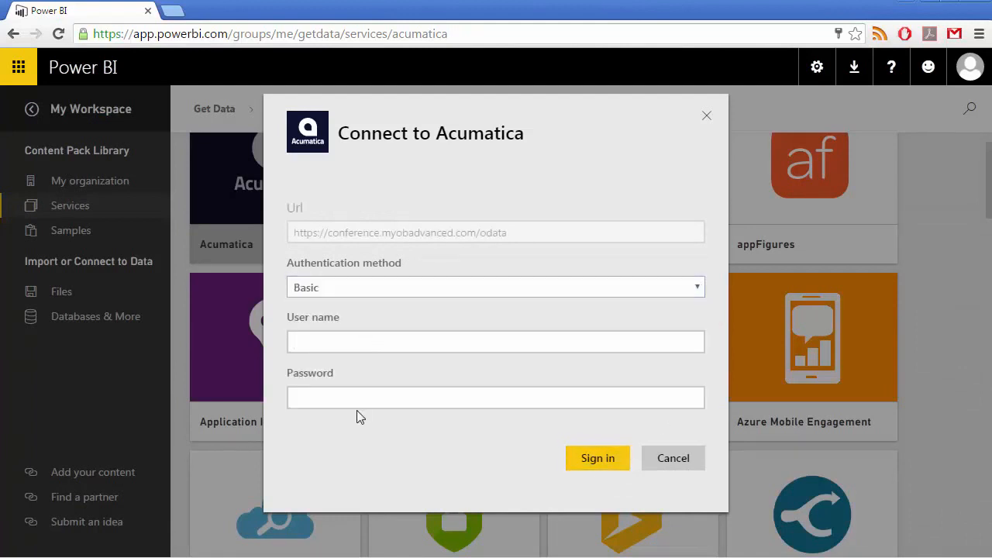
pyautogui.click(597, 457)
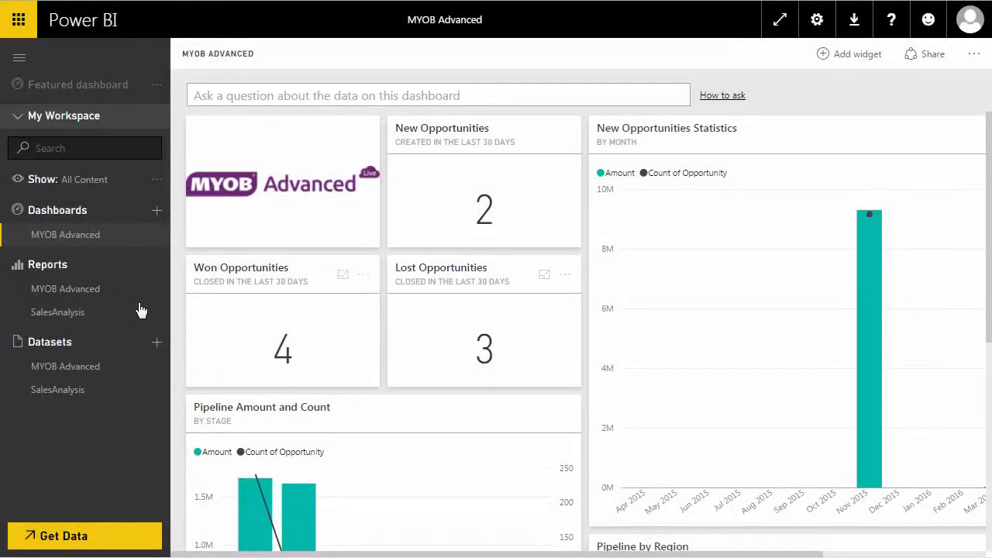
# View the MYOB Advanced report, then the MYOB Advanced dataset and its fields
pyautogui.click(65, 288)
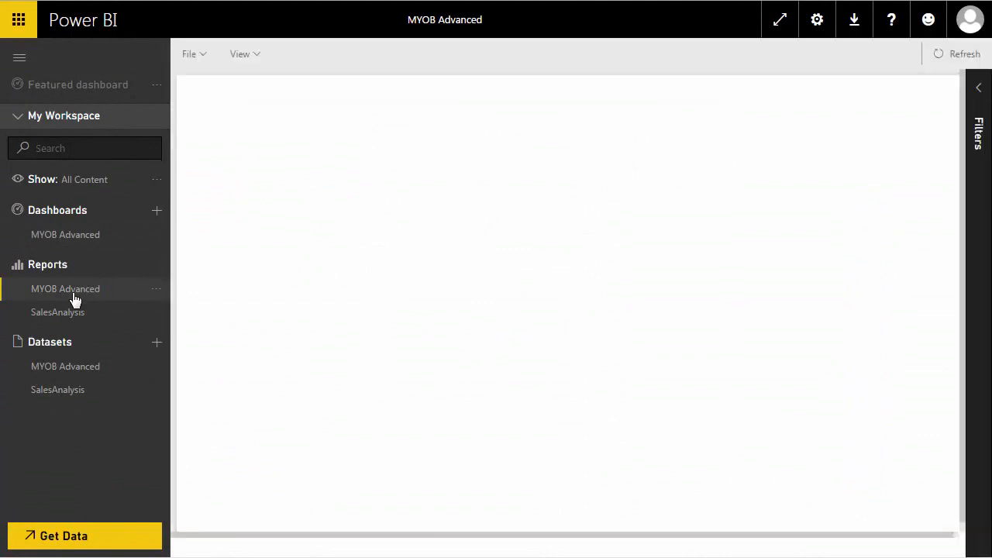
pyautogui.click(65, 366)
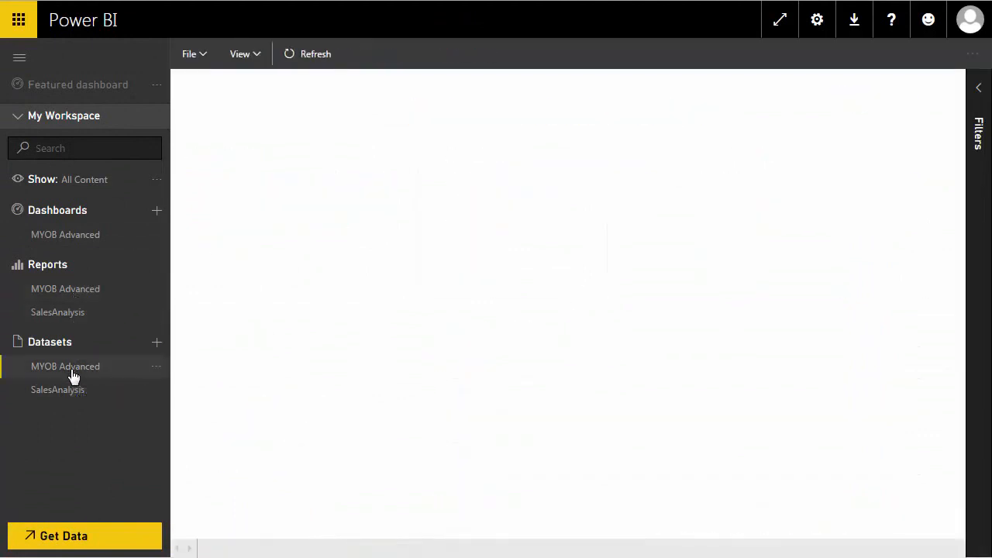
pyautogui.click(65, 366)
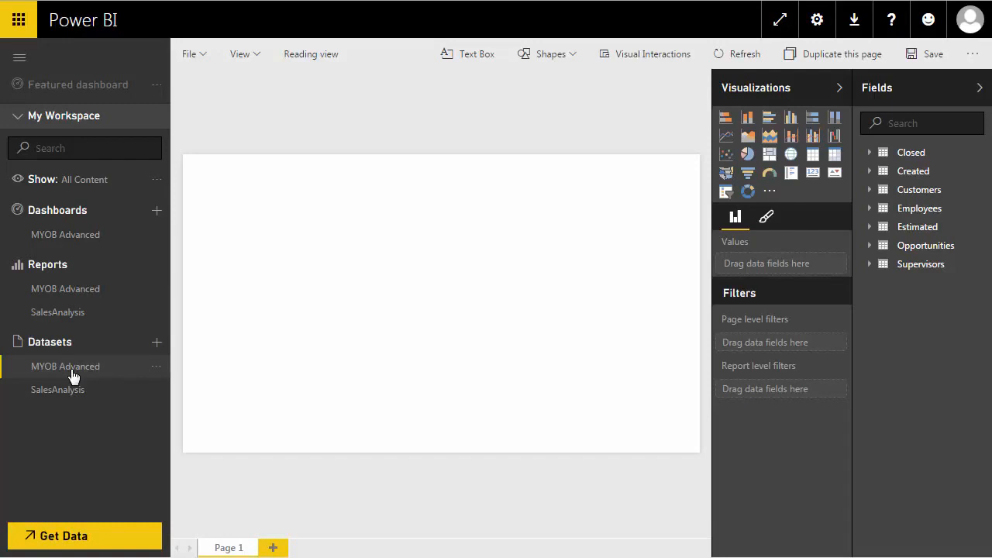
pyautogui.moveTo(71, 360)
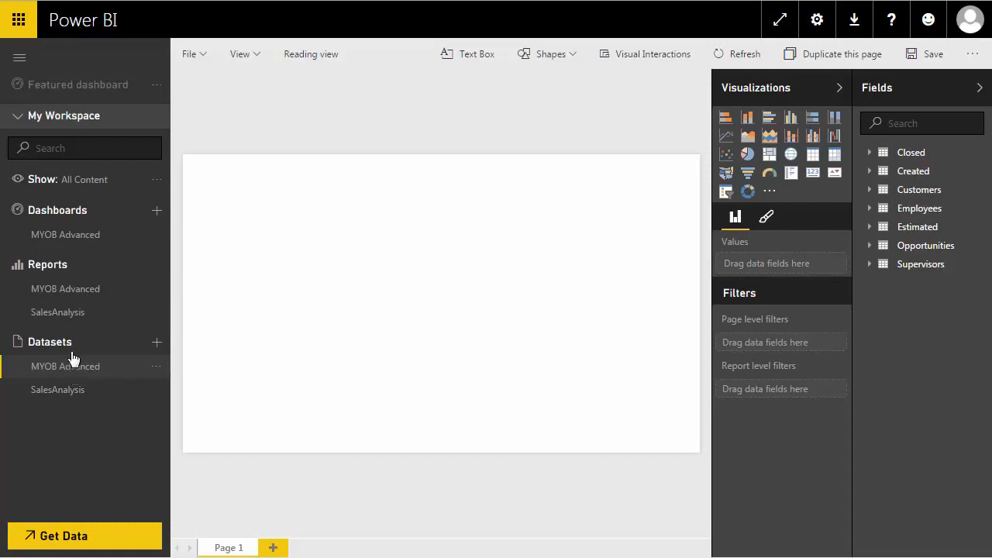
# Switch to the SalesAnalysis report showing order totals by status and customer
pyautogui.click(58, 311)
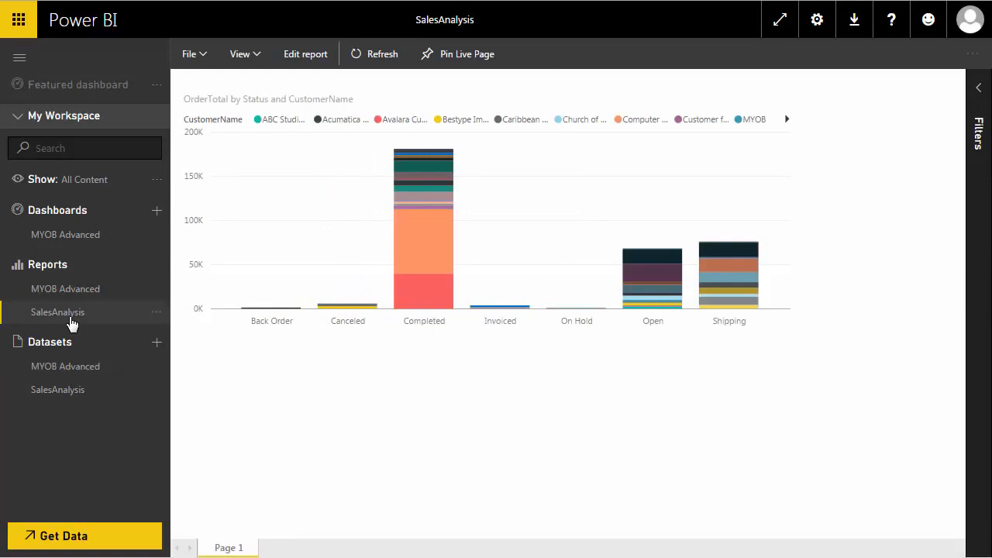